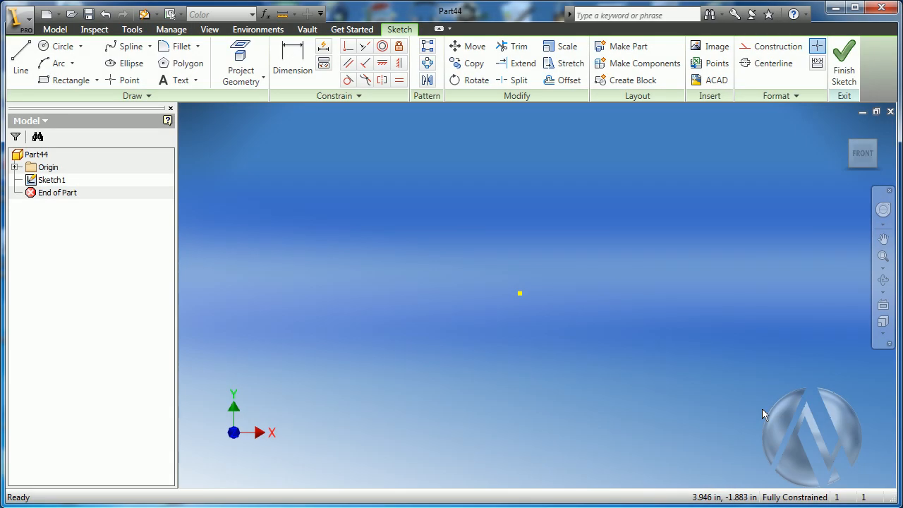
pyautogui.moveTo(695, 212)
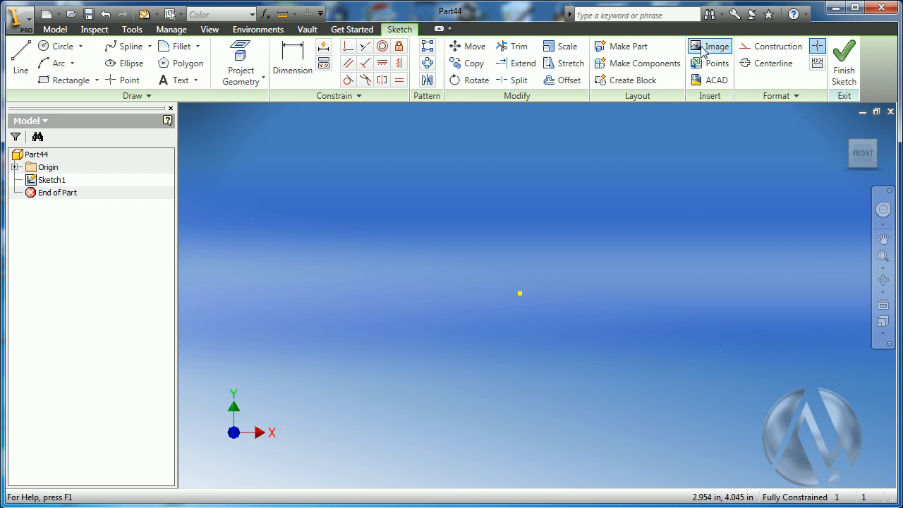
pyautogui.moveTo(711, 45)
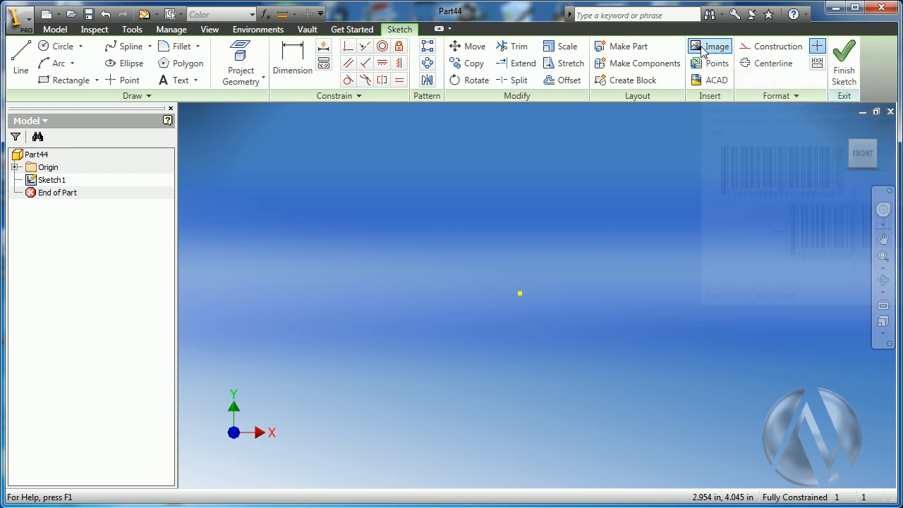
# - Choose the apple_krate_06 bike photo as an embedded, unlinked image
pyautogui.click(699, 46)
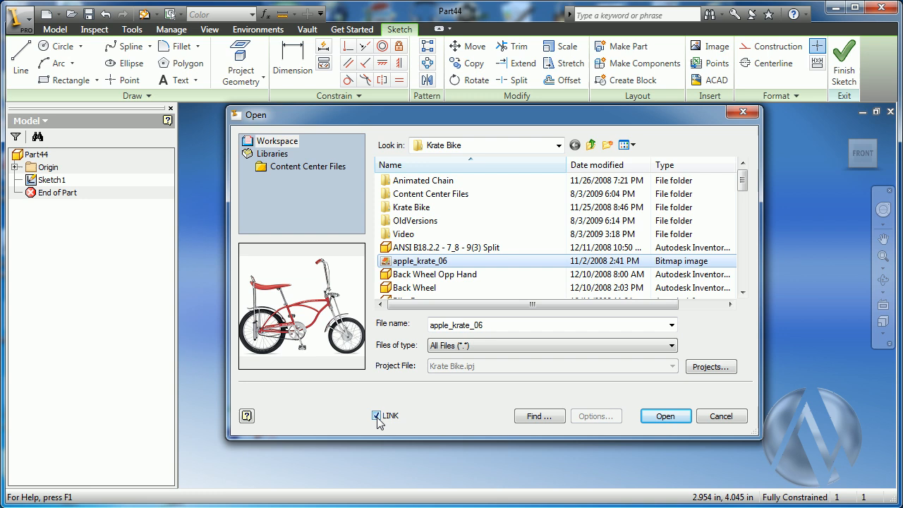
pyautogui.click(374, 416)
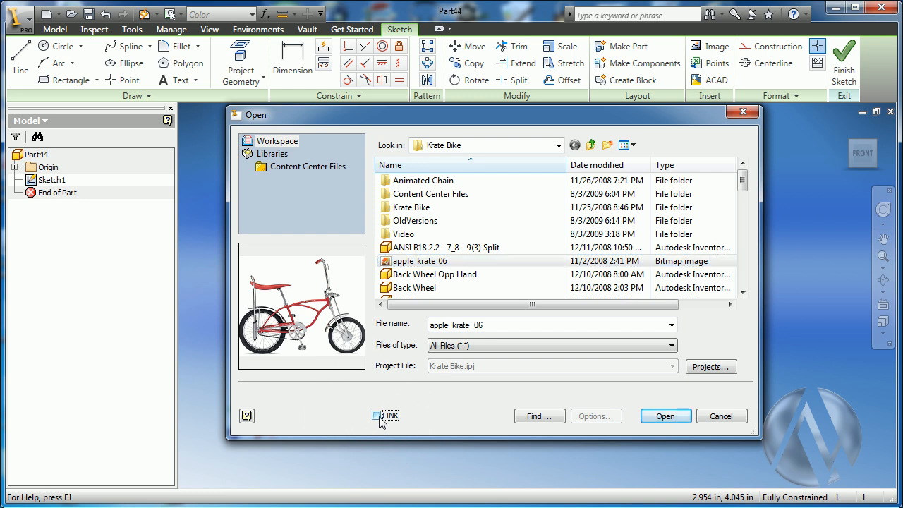
pyautogui.click(666, 416)
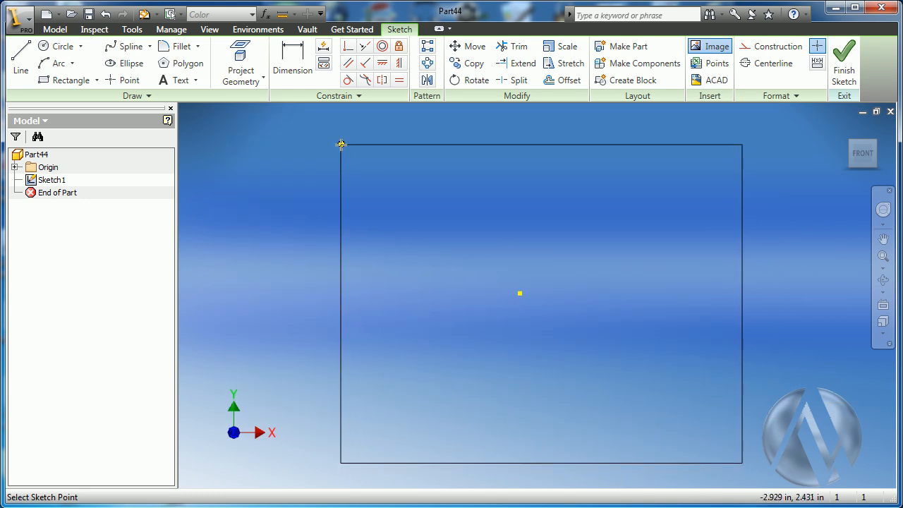
# - Place the apple_krate_06 photo on the sketch plane
pyautogui.click(709, 46)
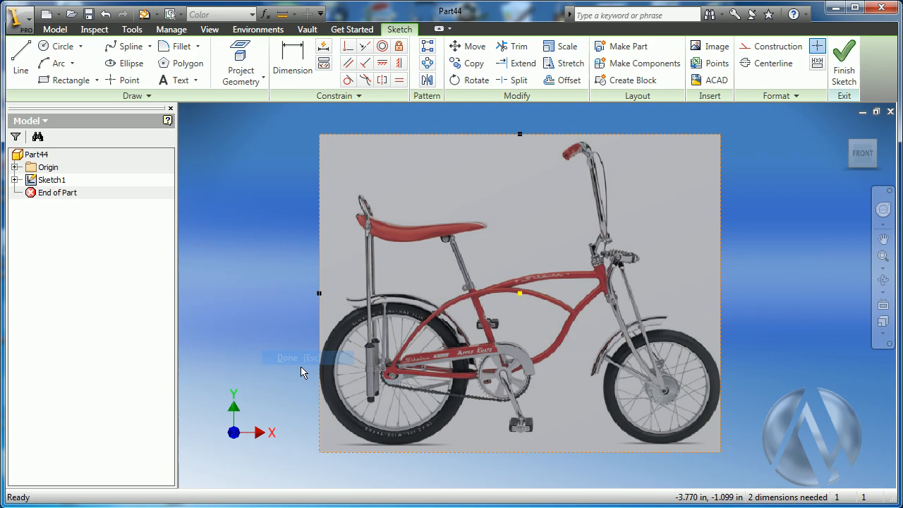
pyautogui.moveTo(815, 400)
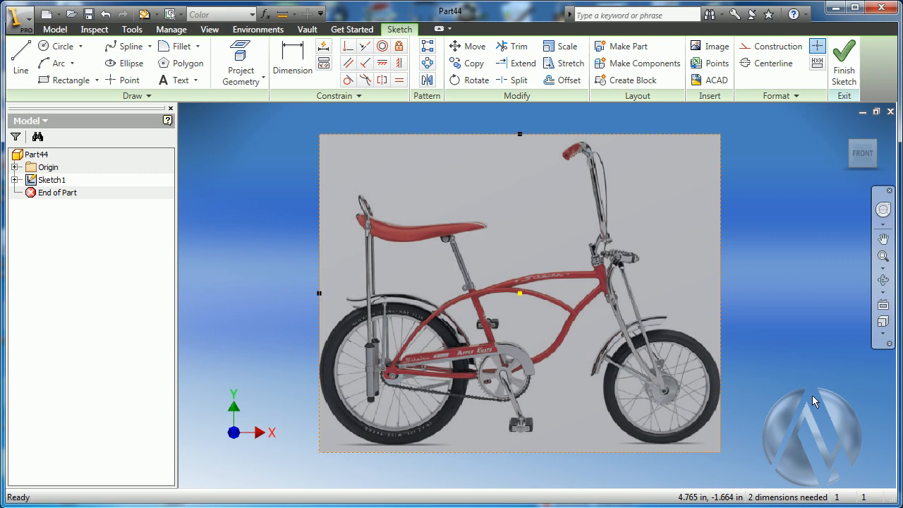
# - Add user parameter Scale with value 1 and unit ul
pyautogui.click(267, 14)
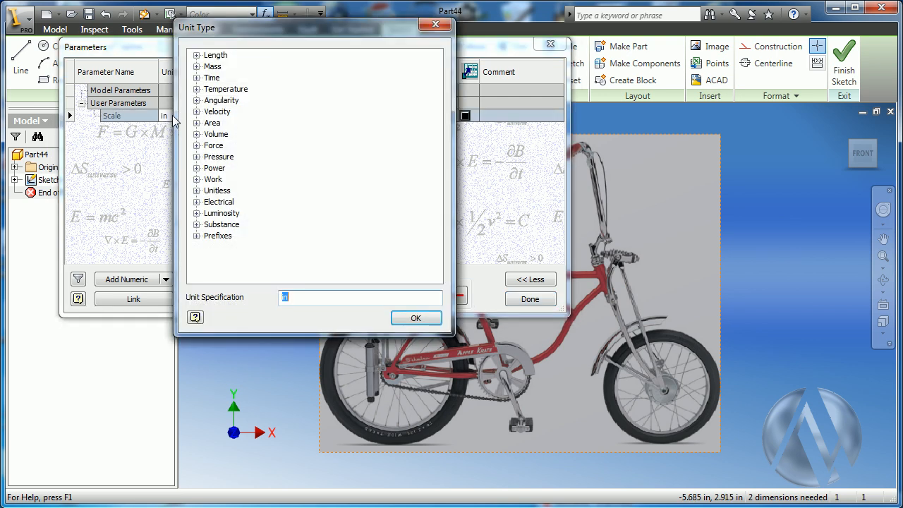
pyautogui.write('ul')
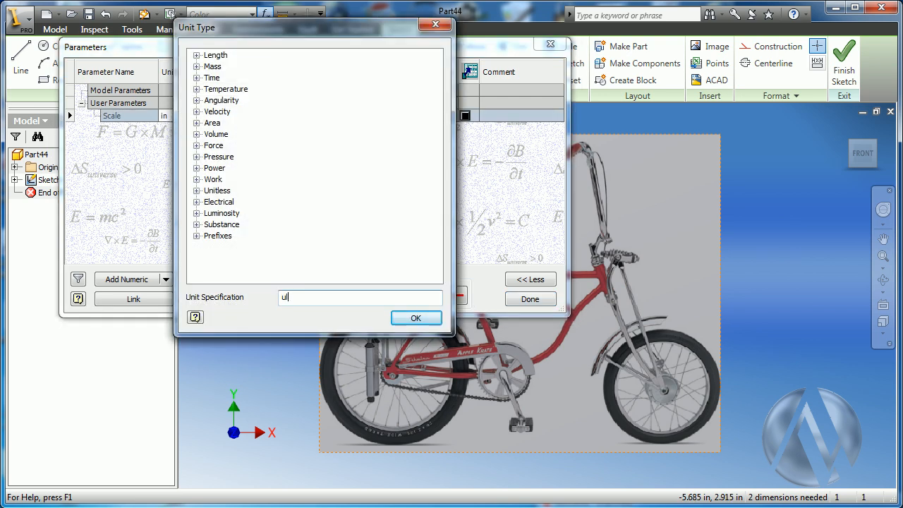
pyautogui.click(416, 317)
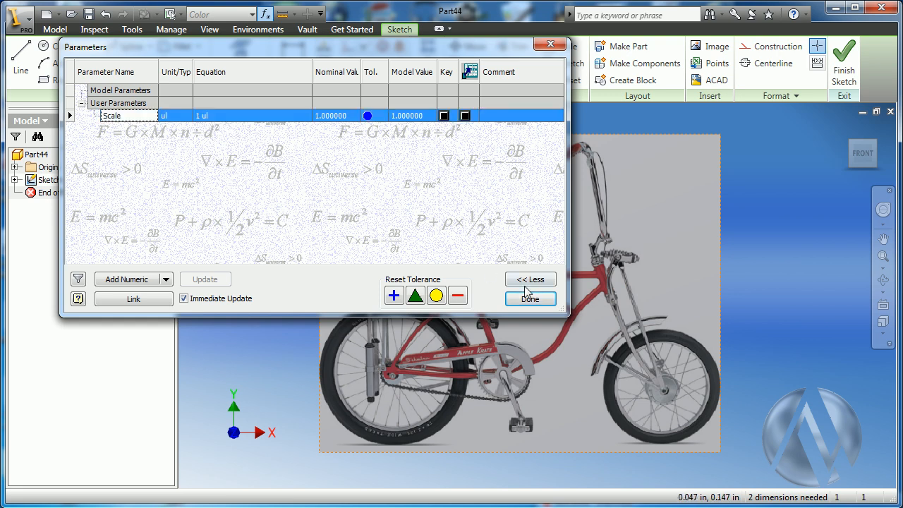
pyautogui.click(530, 298)
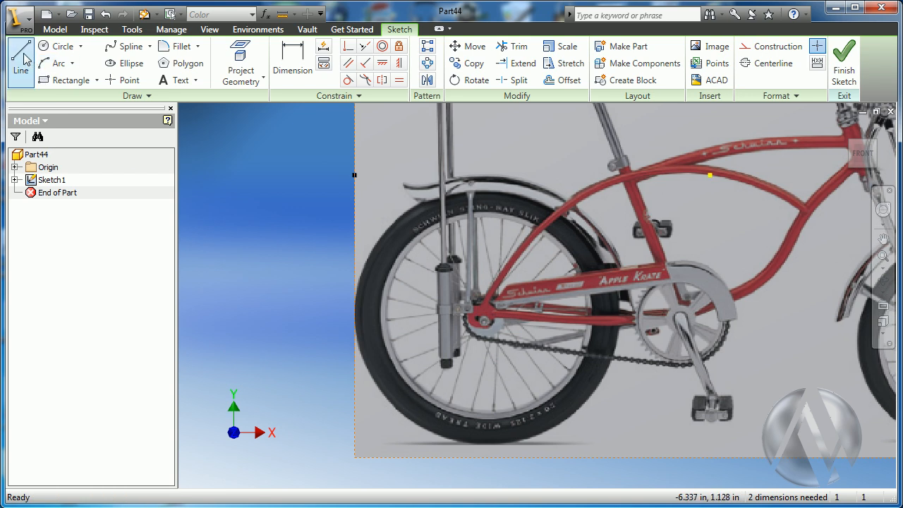
# - Draw connected lines along the photo bottom and up through the rear wheel hub
pyautogui.click(19, 57)
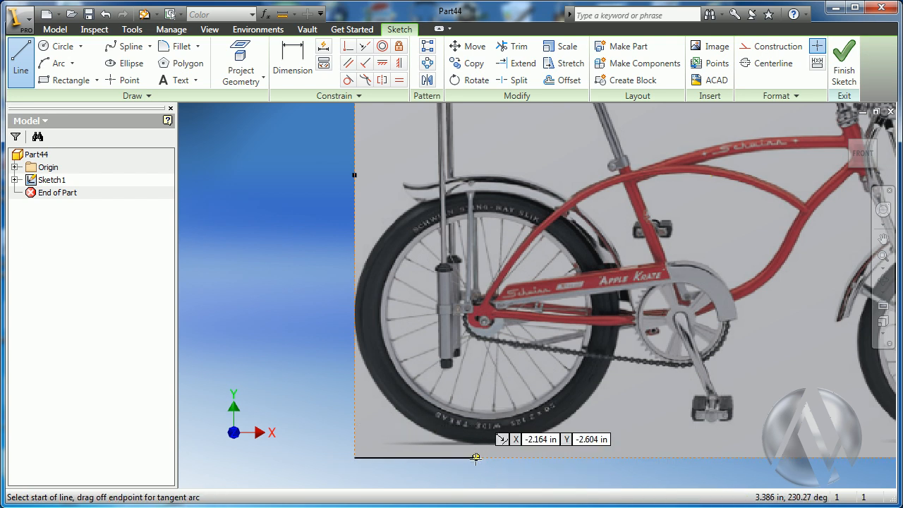
pyautogui.click(474, 458)
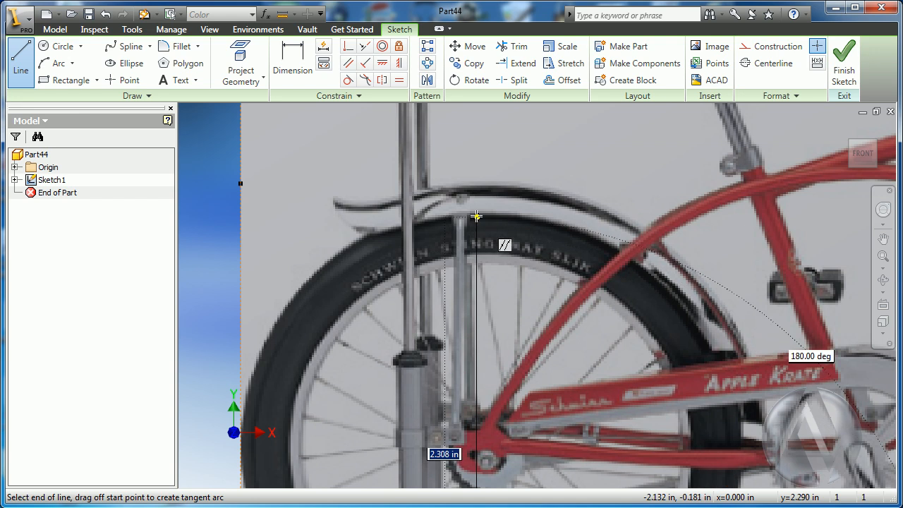
pyautogui.rightClick(494, 211)
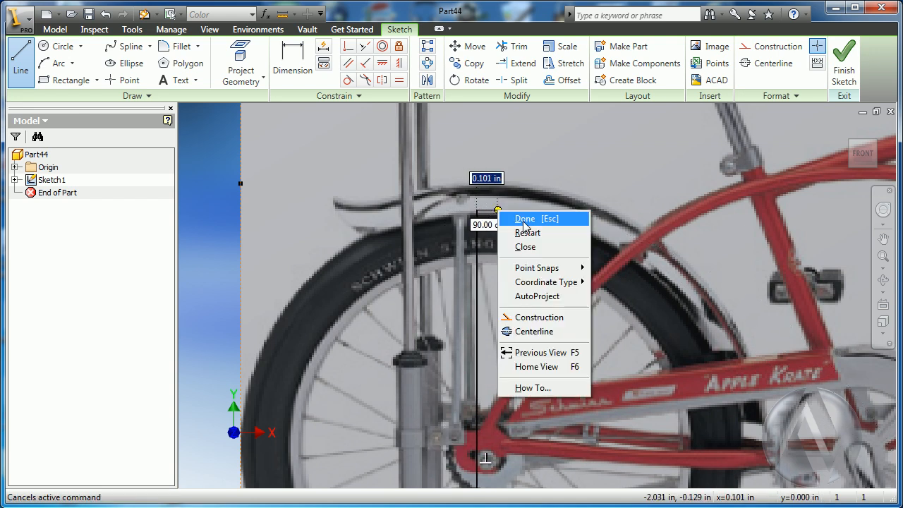
pyautogui.click(524, 218)
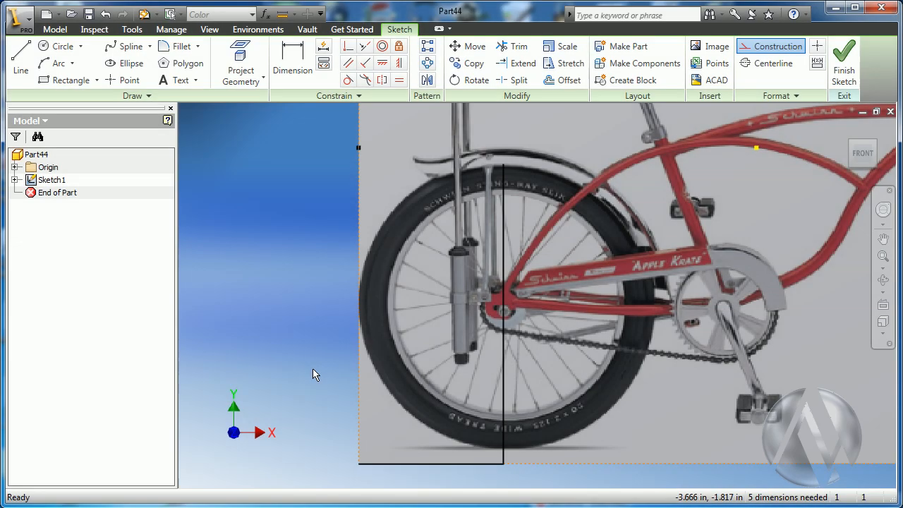
# - Dimension the frame and wheel lines, appending *Scale to each value
pyautogui.click(292, 60)
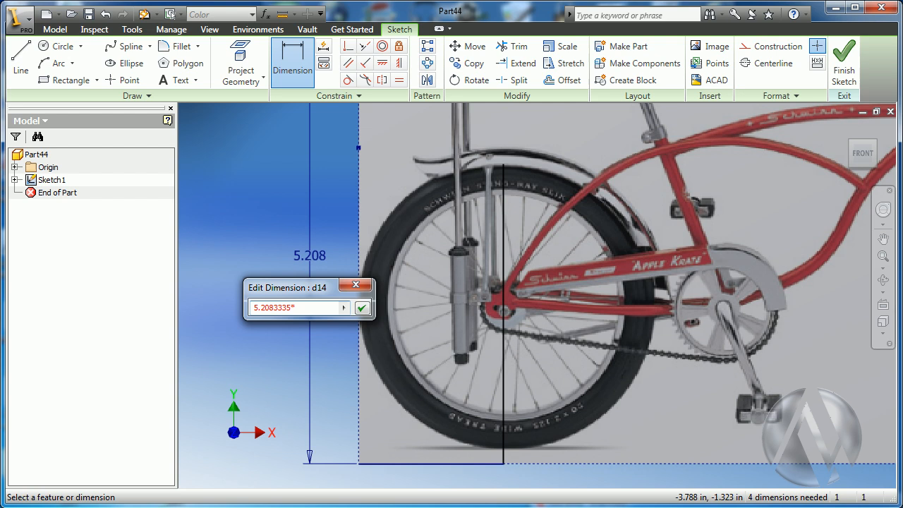
pyautogui.write('Scale')
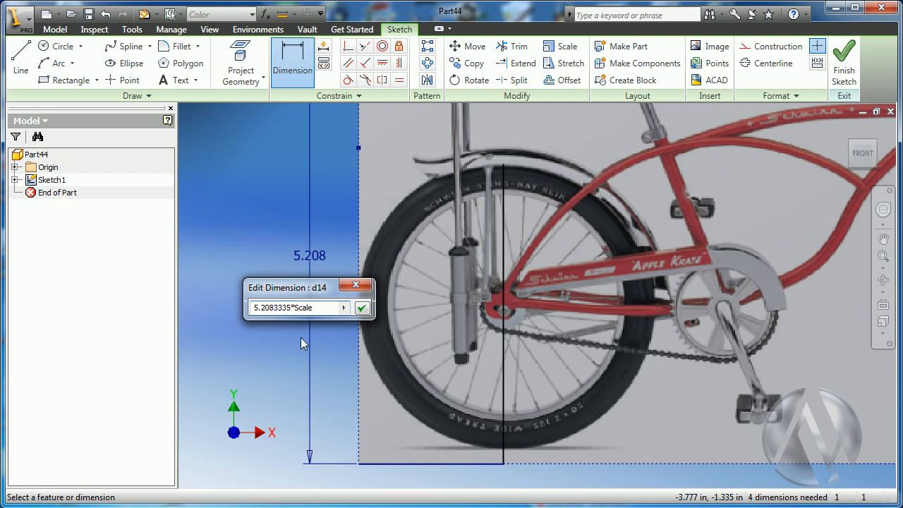
pyautogui.click(362, 307)
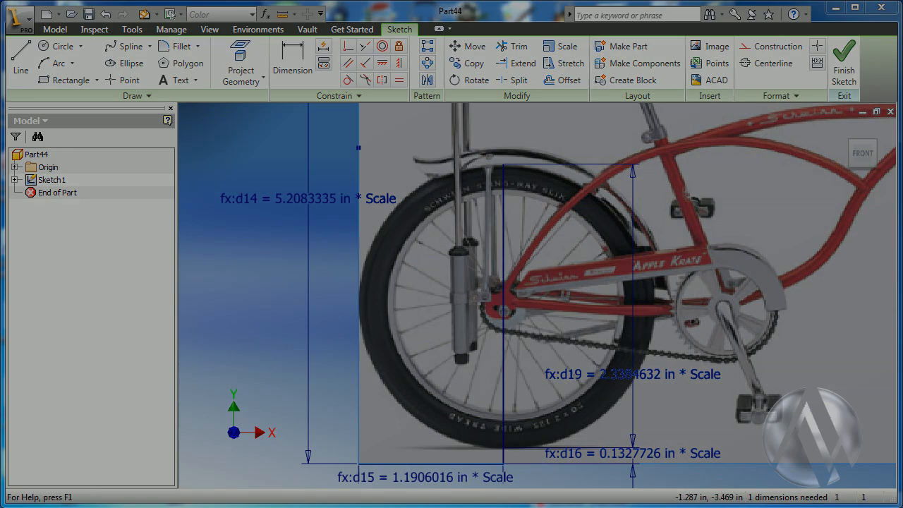
# - Compute 20 / 2.3384632 = 8.5526 in Calculator and copy the result
pyautogui.doubleClick(614, 375)
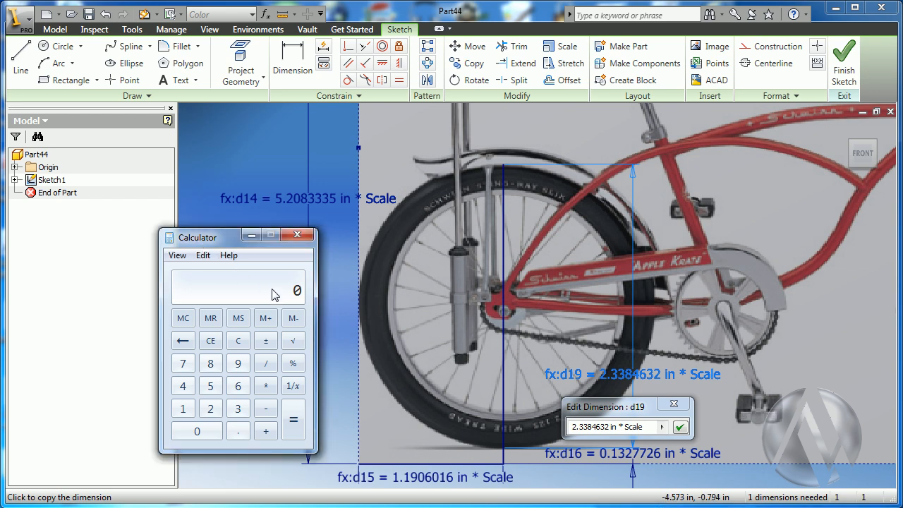
pyautogui.moveTo(265, 299)
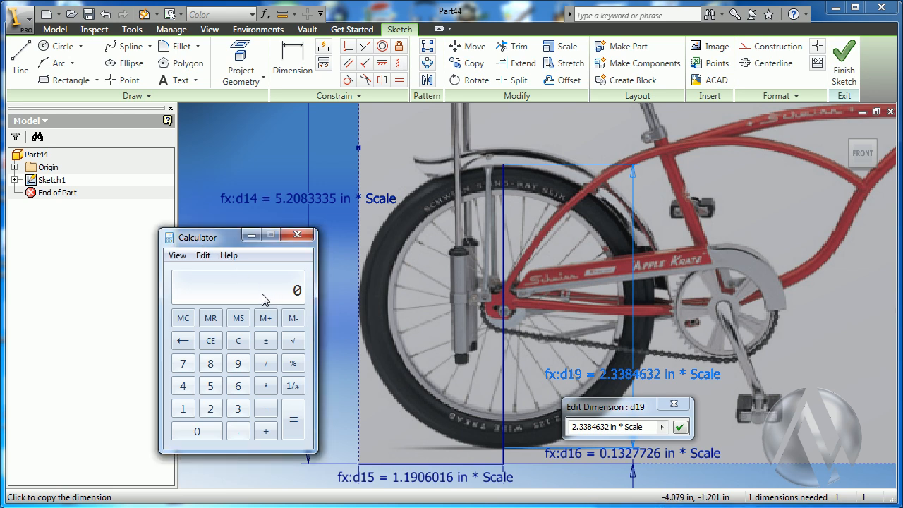
pyautogui.click(210, 408)
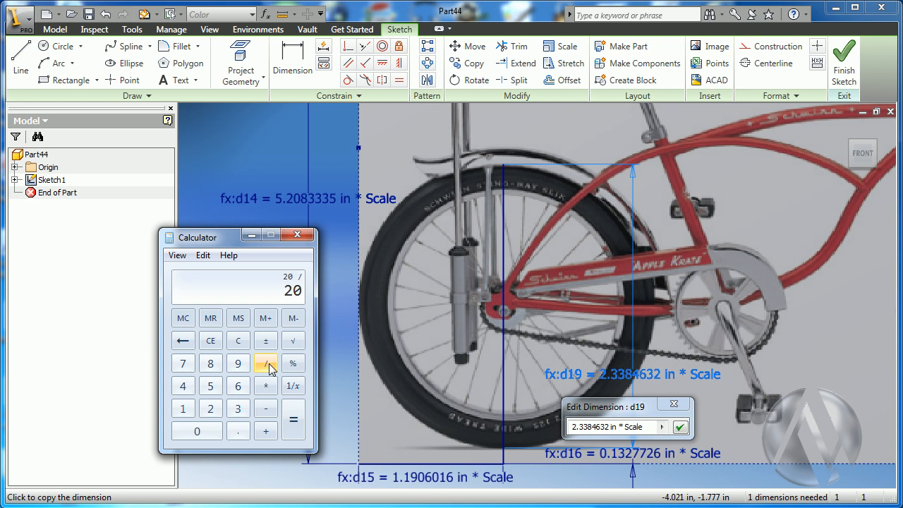
pyautogui.click(292, 420)
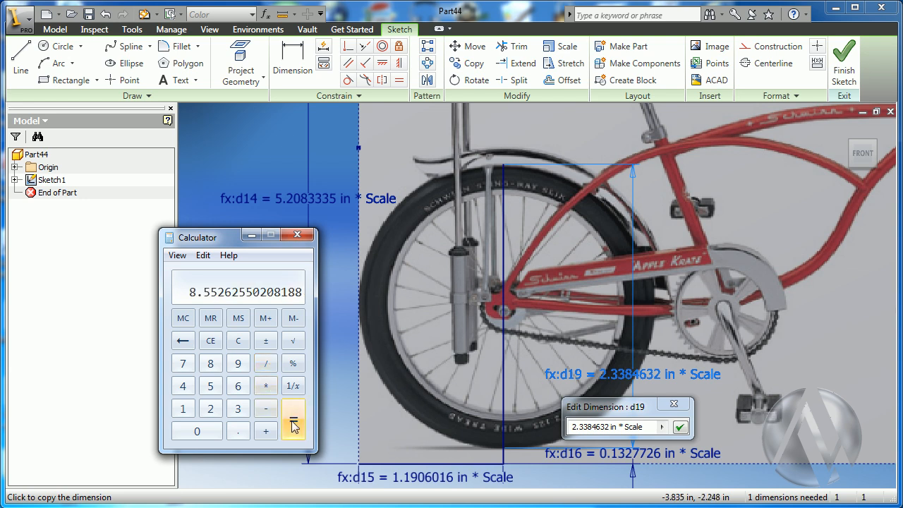
pyautogui.click(204, 256)
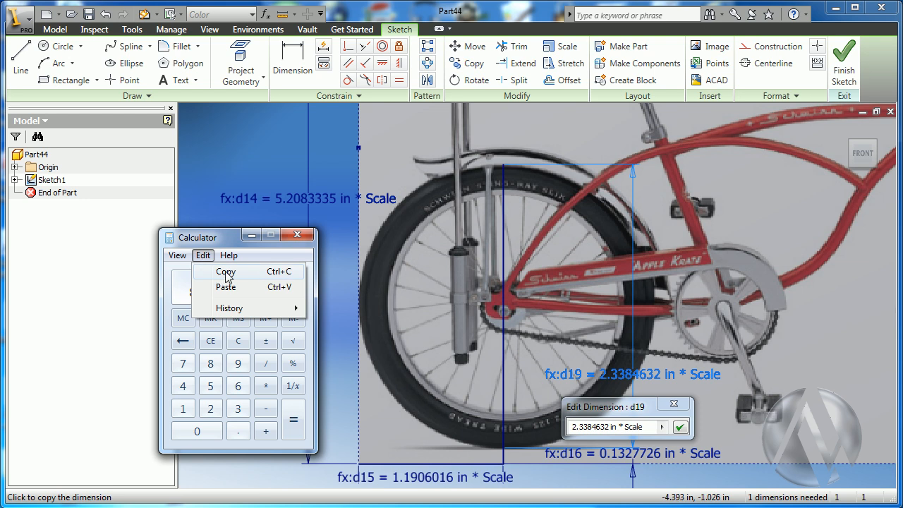
pyautogui.click(224, 271)
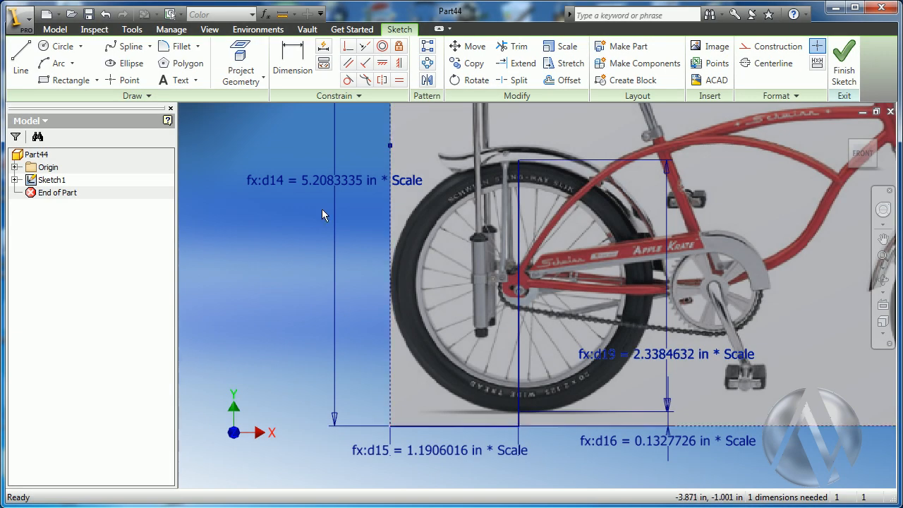
# - Set the Scale parameter equation to 8.552625502088188
pyautogui.click(265, 14)
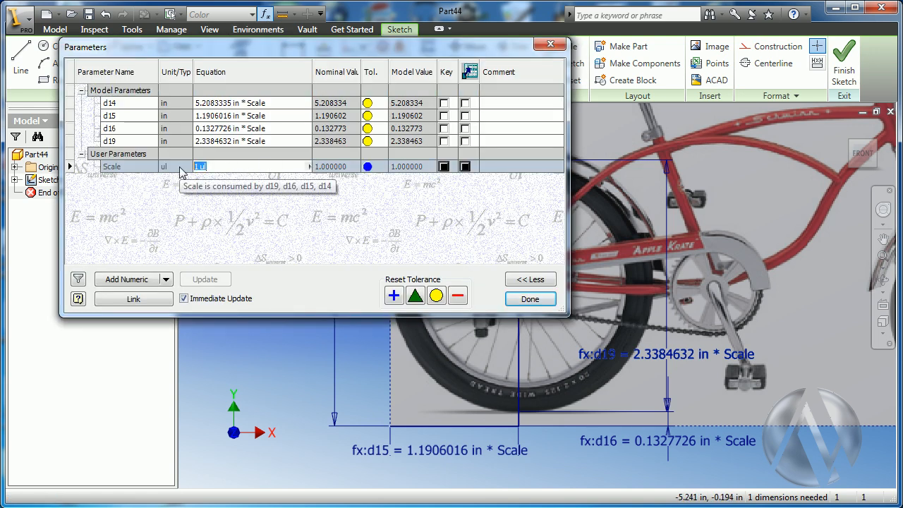
pyautogui.write('8.552625502088188')
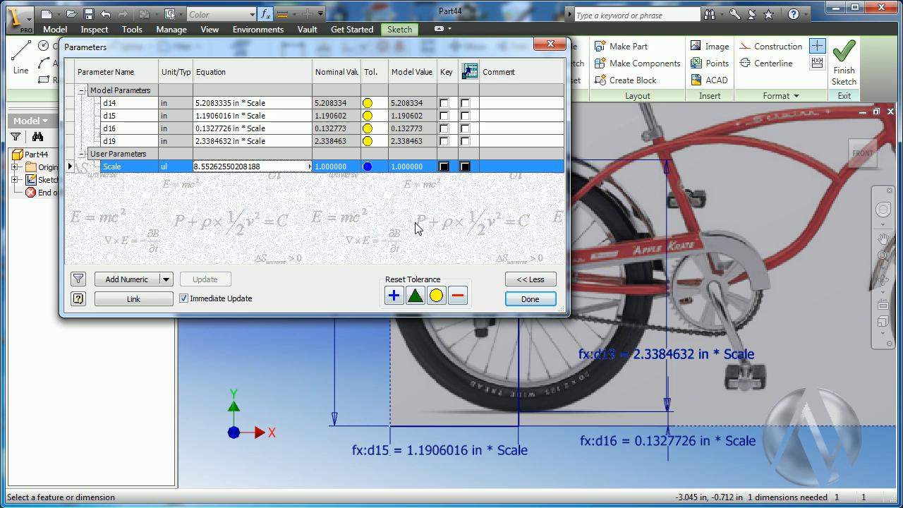
pyautogui.click(530, 299)
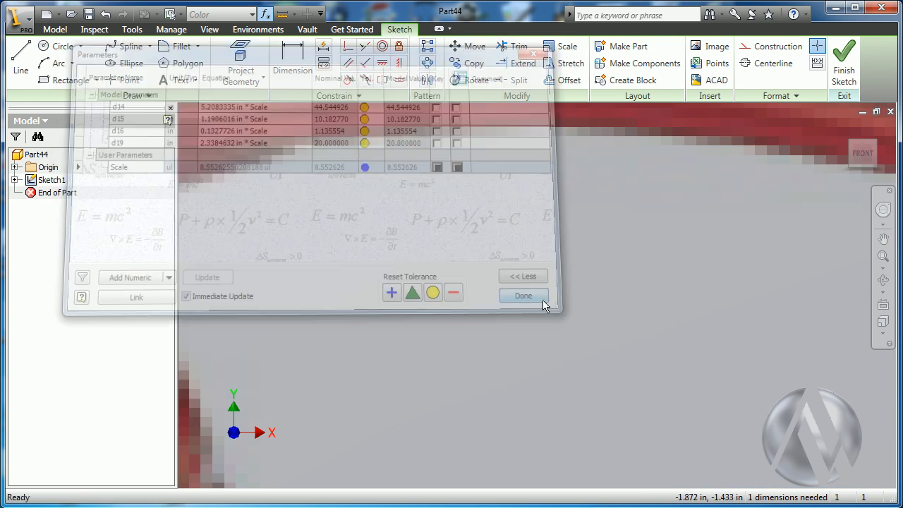
pyautogui.click(523, 296)
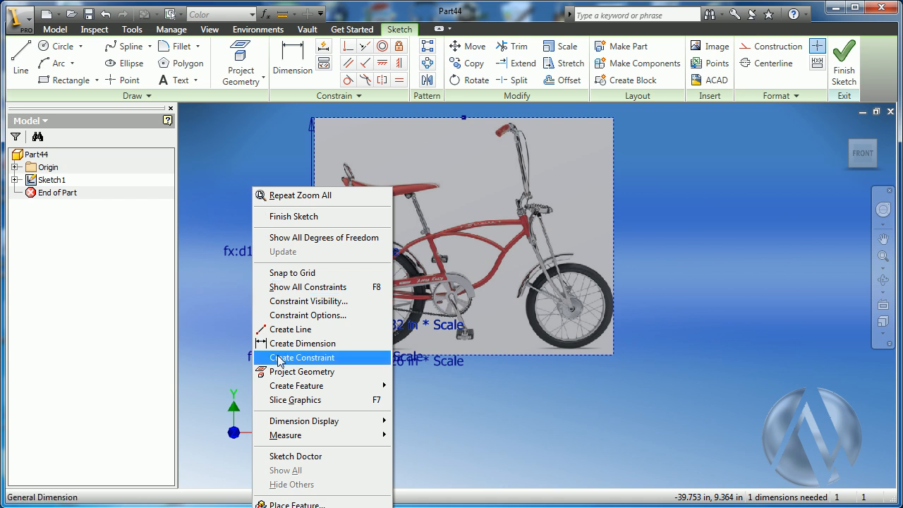
pyautogui.moveTo(304, 420)
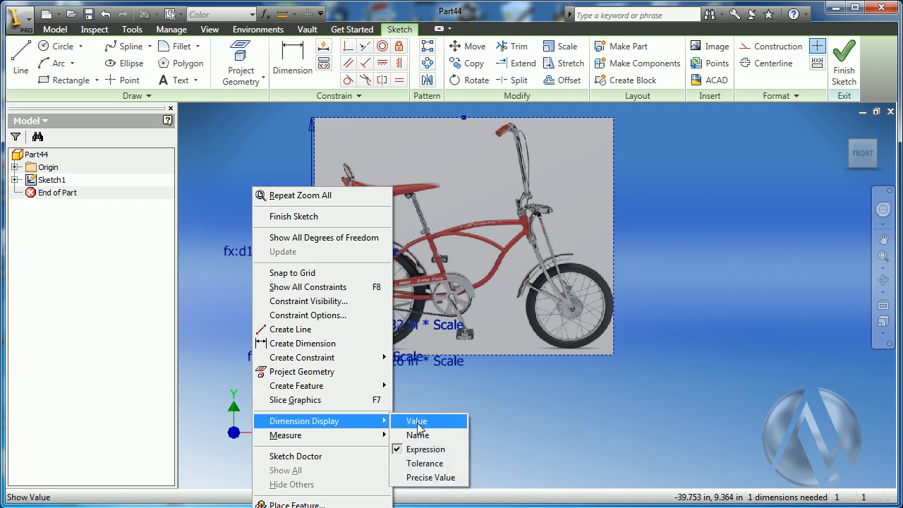
# - Switch dimension display to Value, showing the tire at 20.000
pyautogui.click(415, 420)
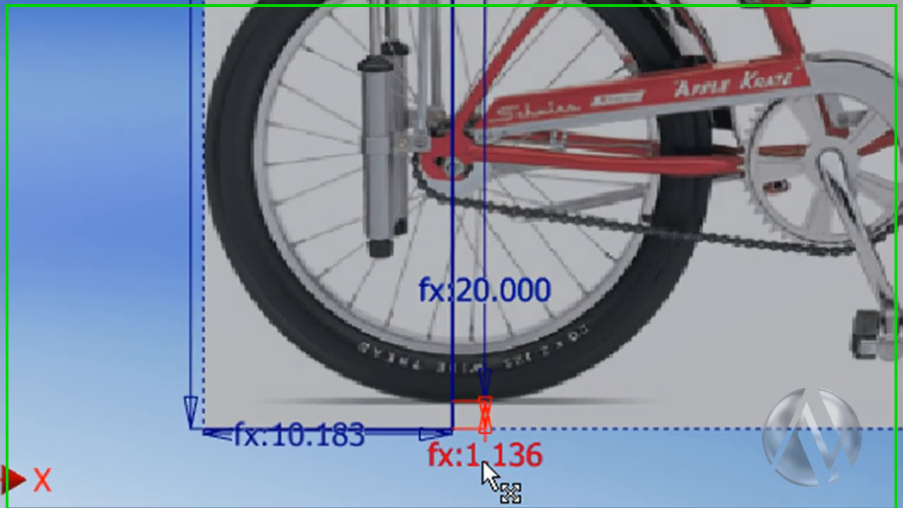